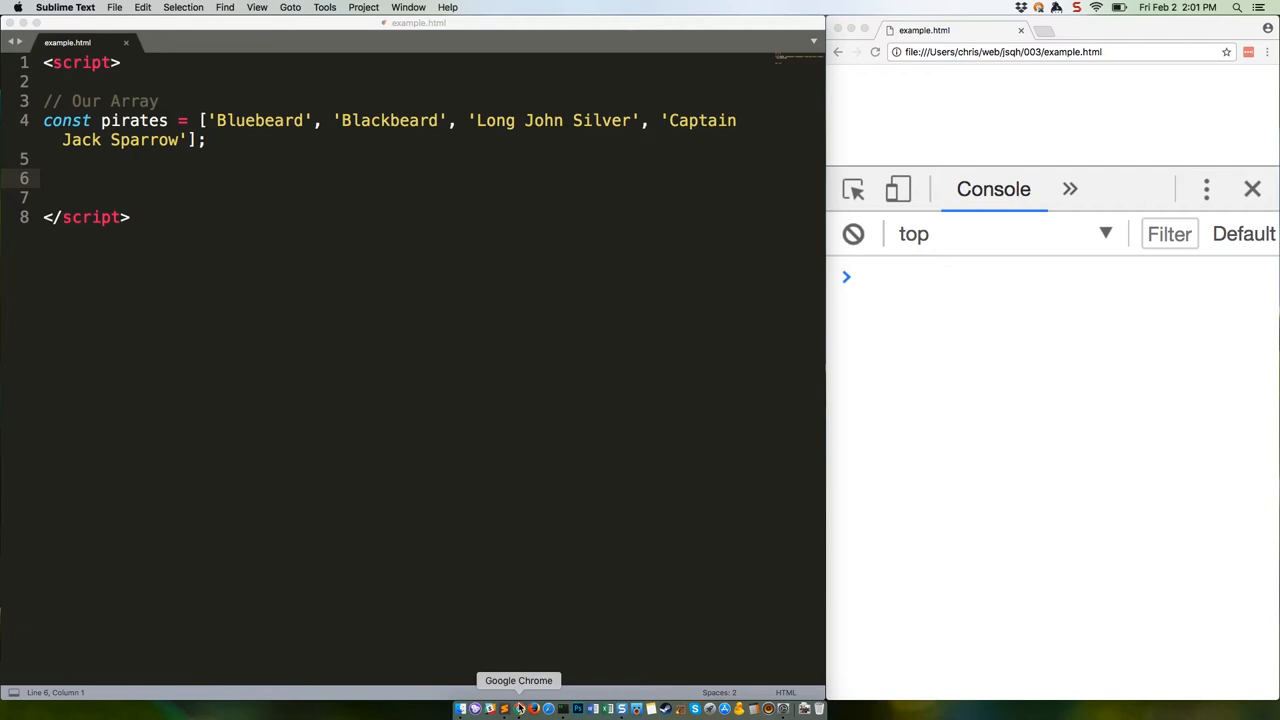
# - Type Array.keys(), Array.values() and Array.entries() examples, starting an entry like [0, 'Blue'
pyautogui.write('Array.keys(')
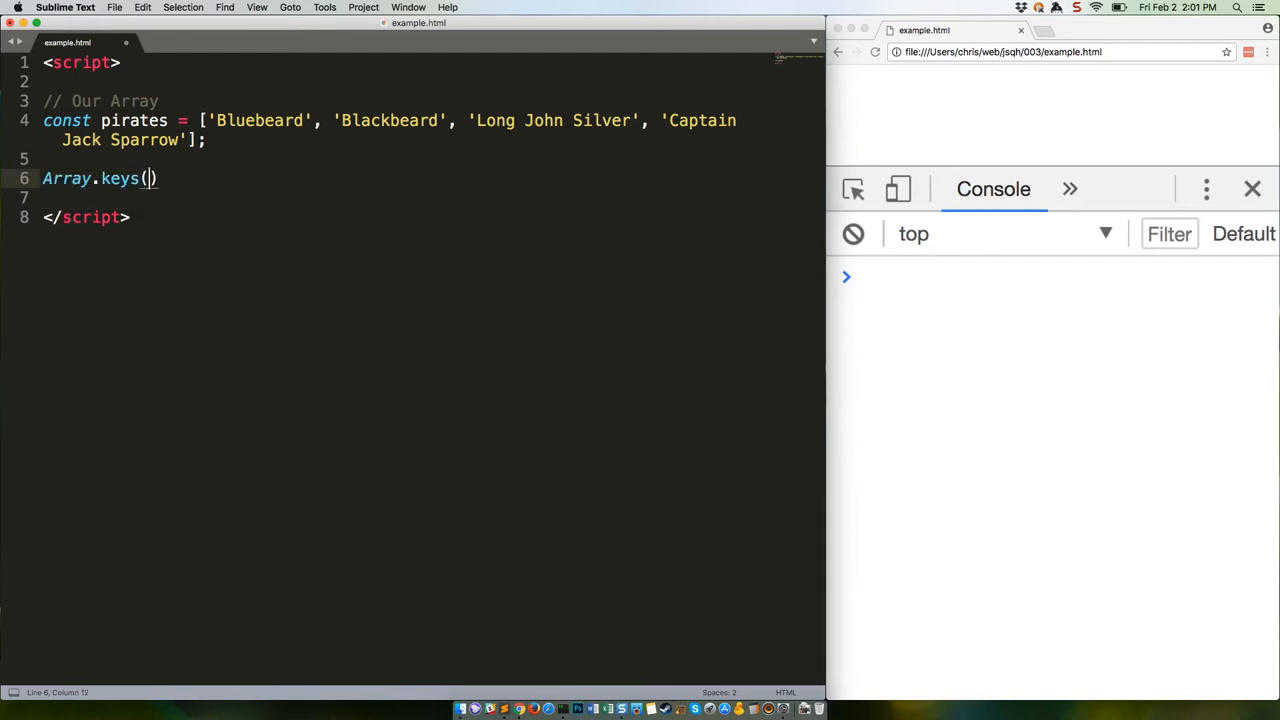
pyautogui.press('right')
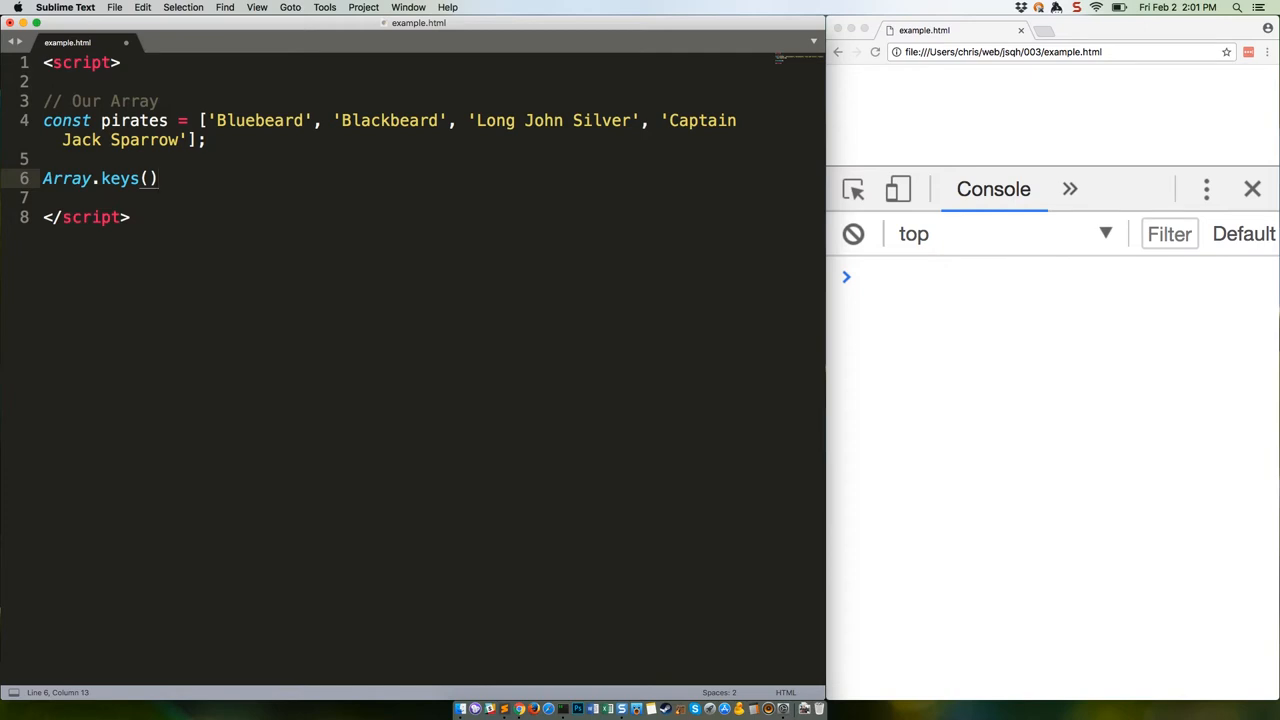
pyautogui.write('Array.')
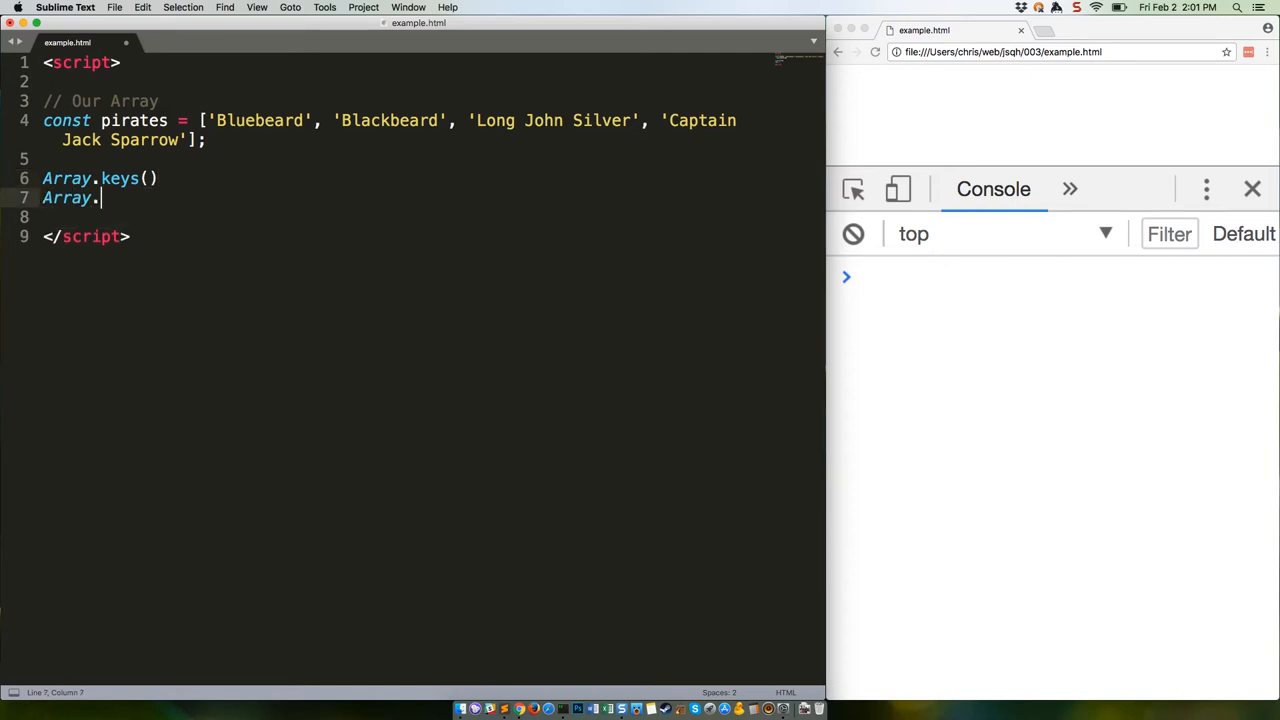
pyautogui.write('values()')
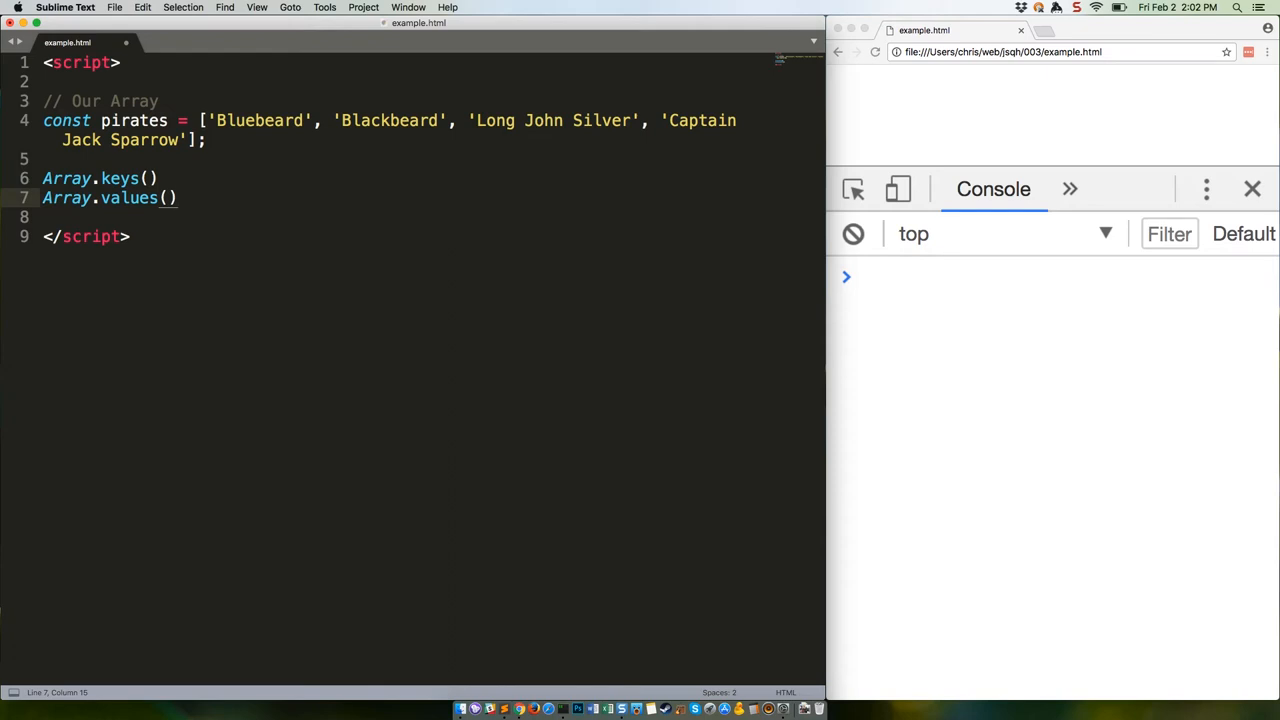
pyautogui.write('Array.en')
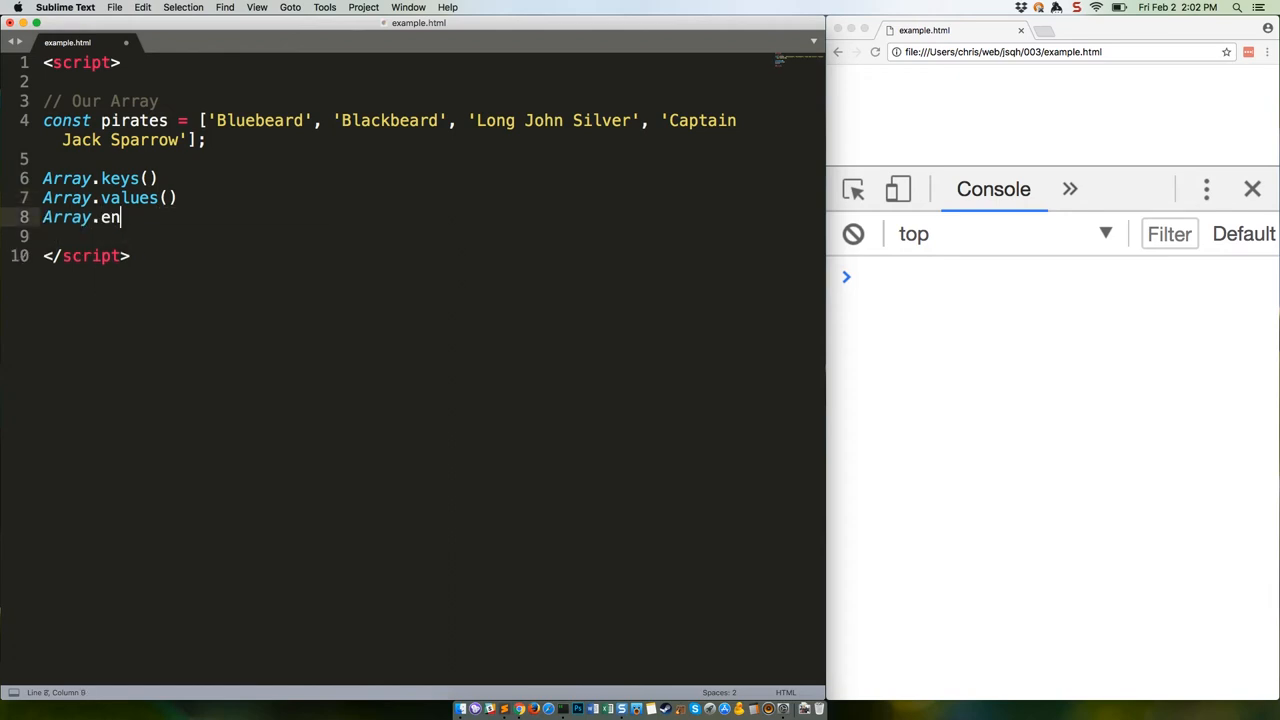
pyautogui.write('tries()')
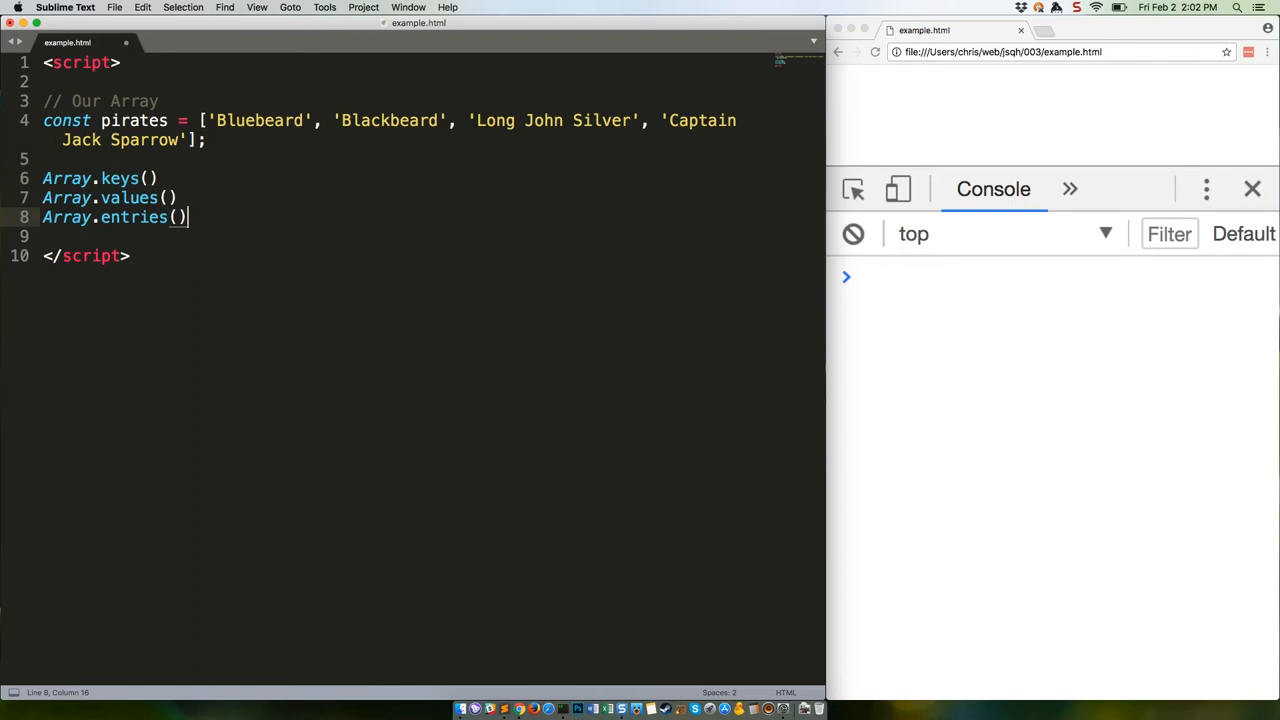
pyautogui.write('[]')
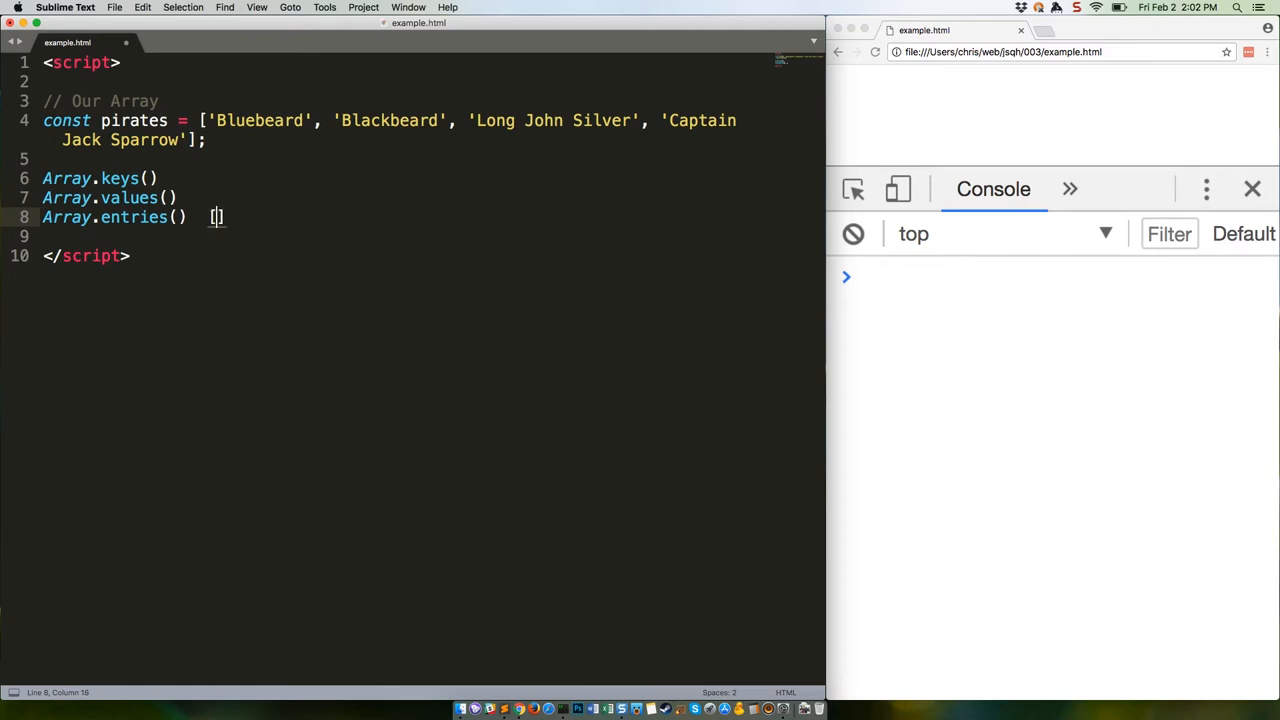
pyautogui.write("[0, 'Blue'")
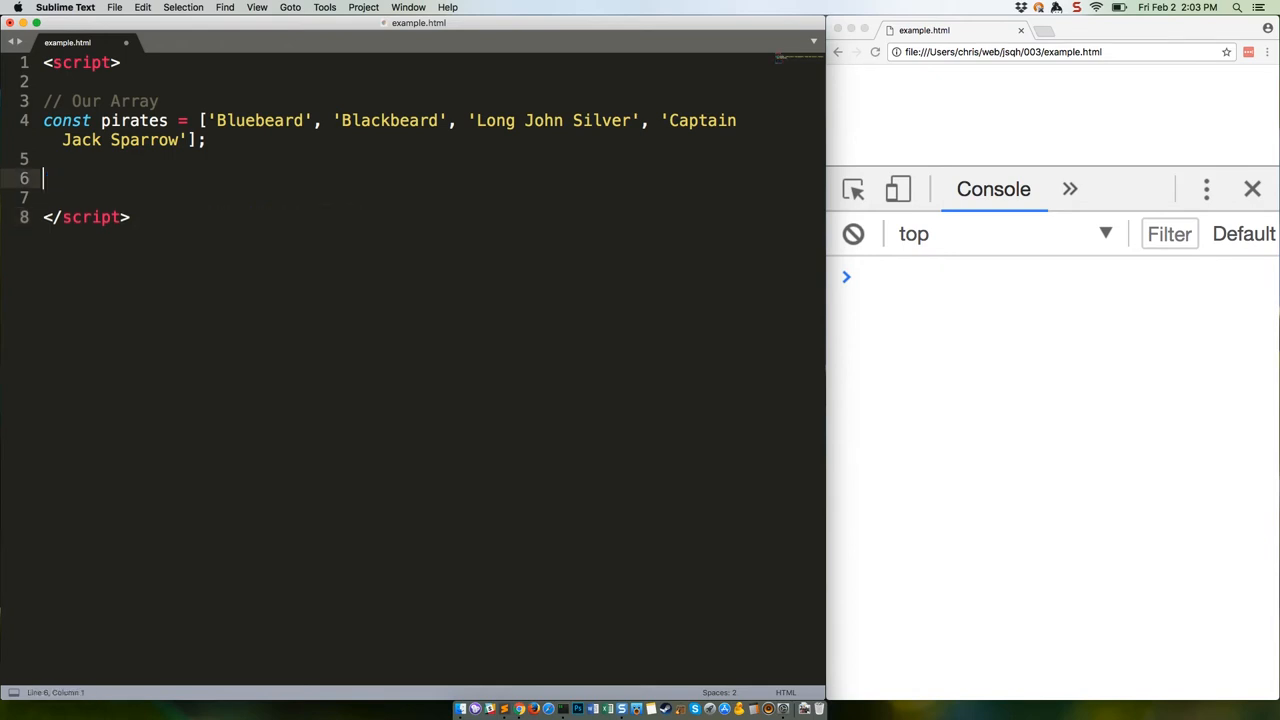
# - Add a '// Define an iterator' comment and 'const entriesIterator = pirates.entries();' below it
pyautogui.write('// Define')
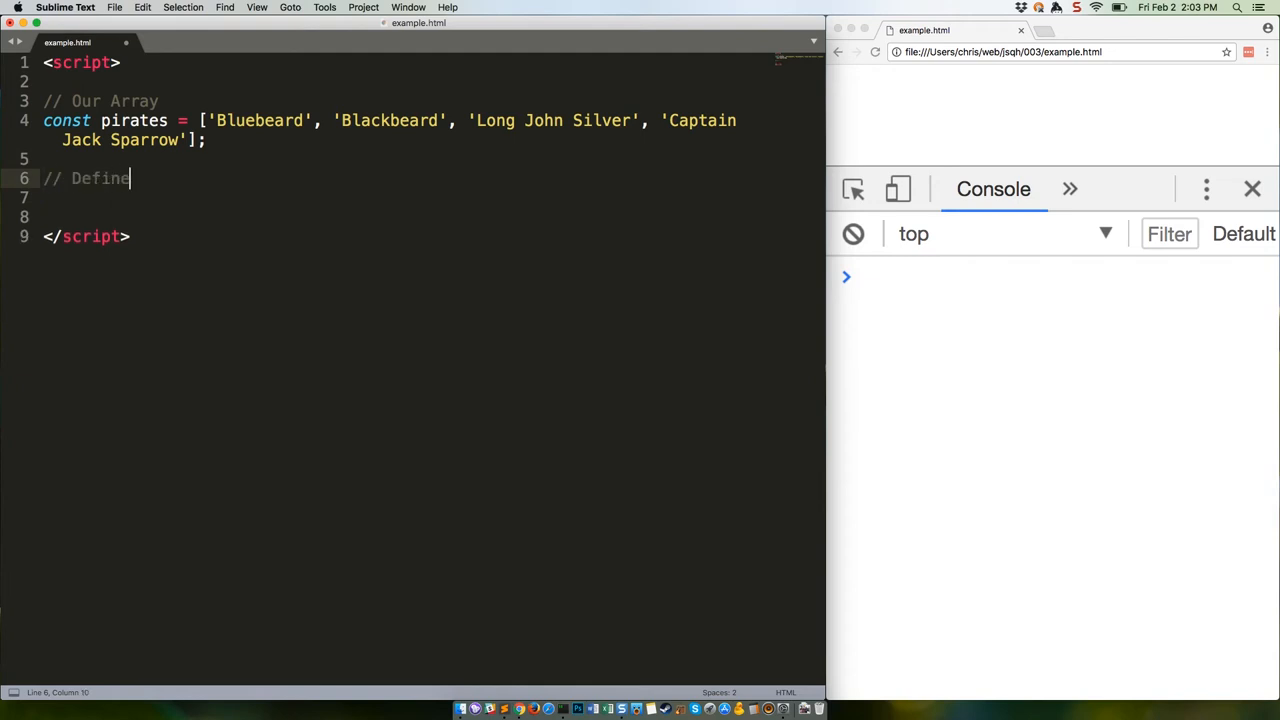
pyautogui.write('an iteration')
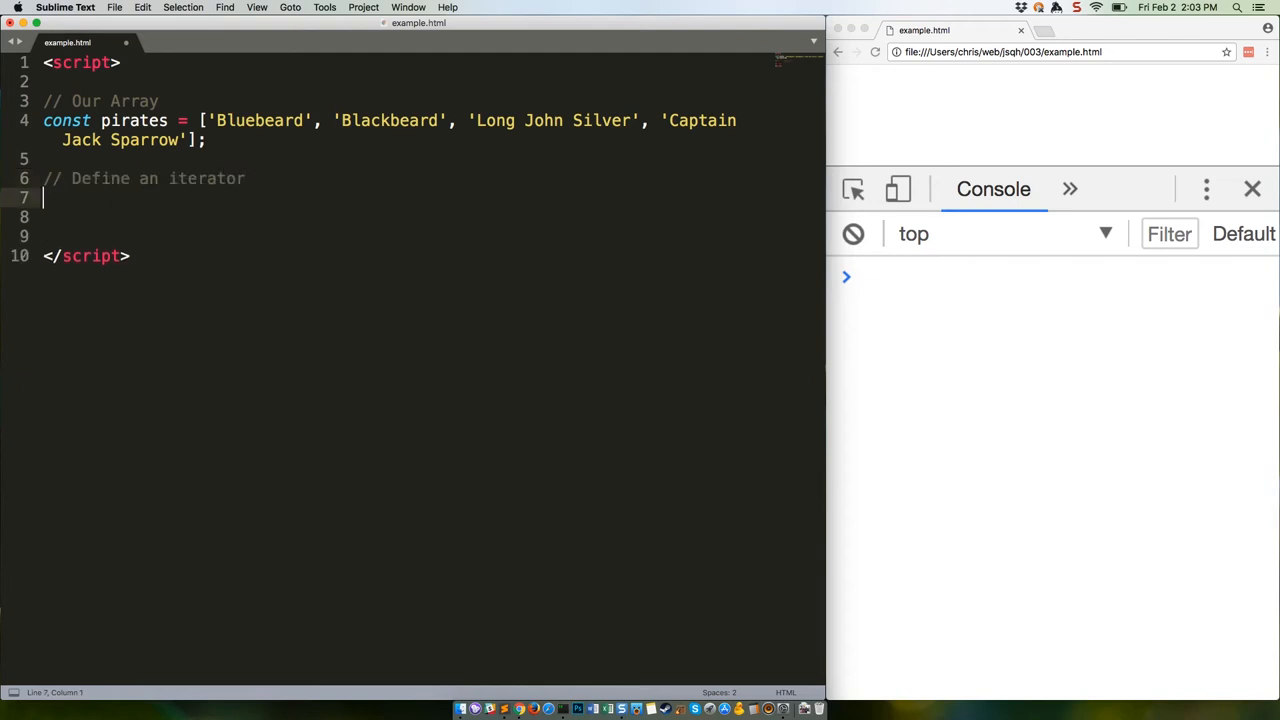
pyautogui.write('const')
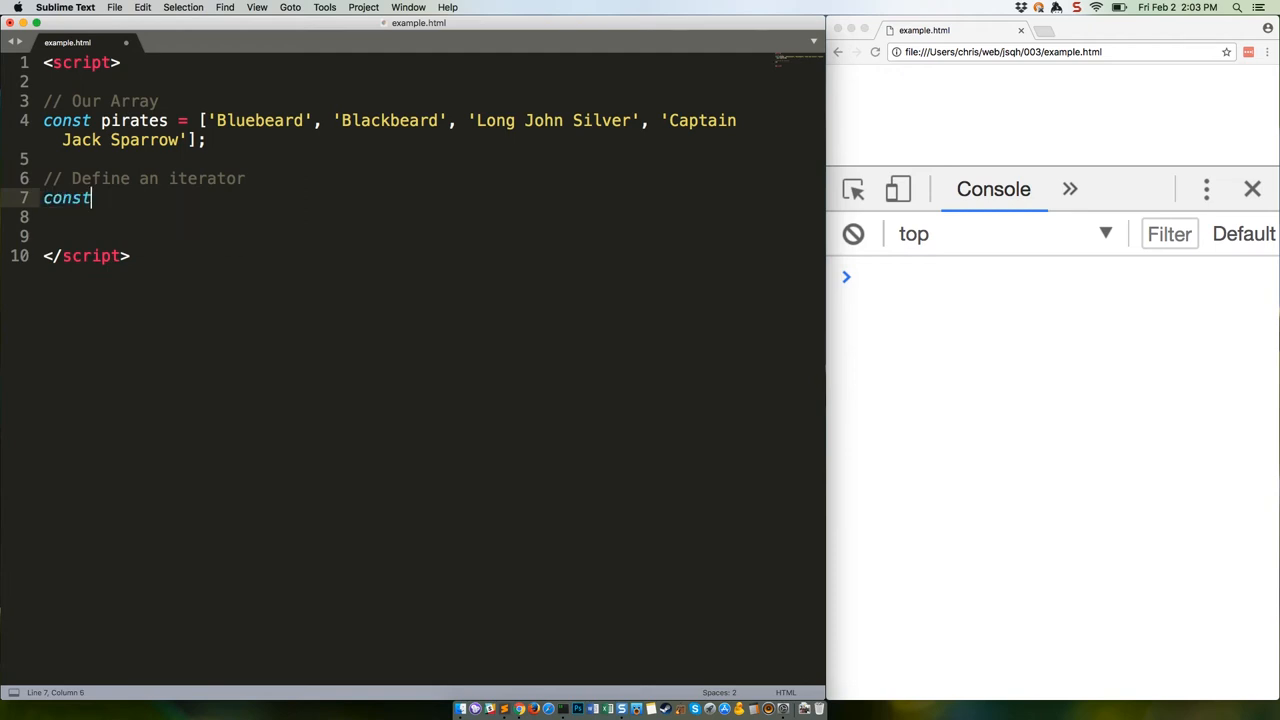
pyautogui.write('entriesIte')
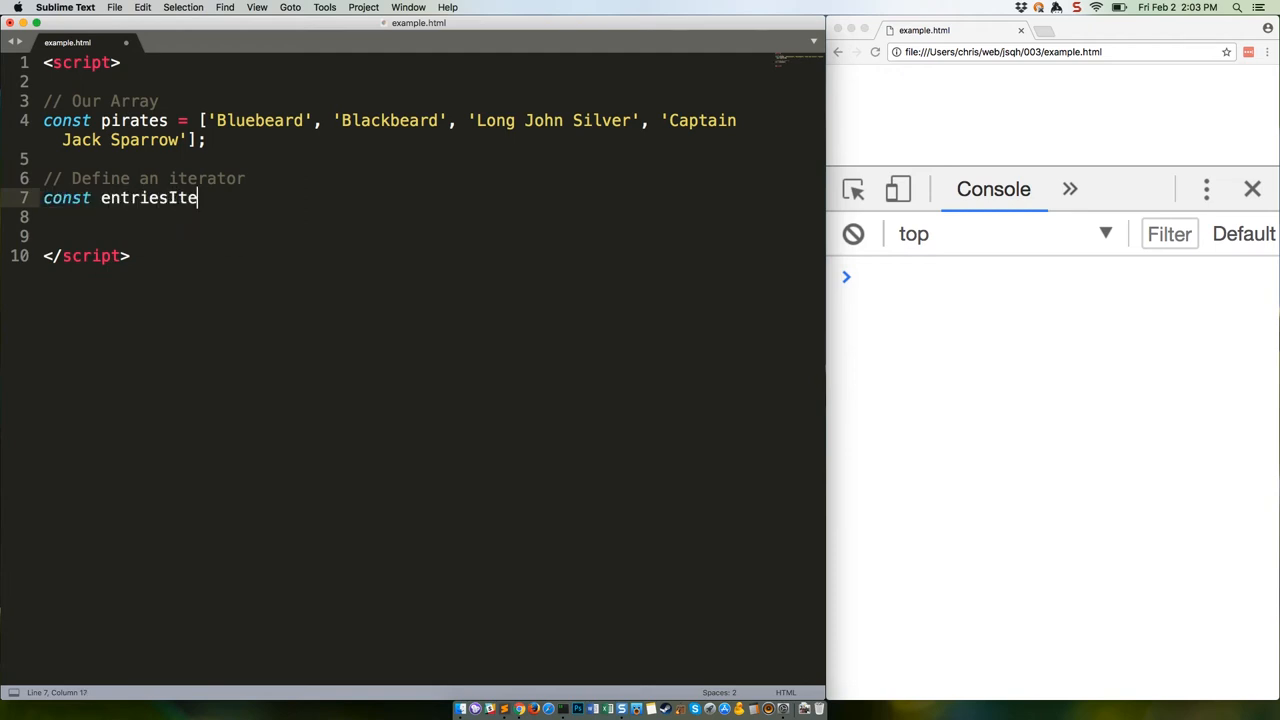
pyautogui.write('rator =')
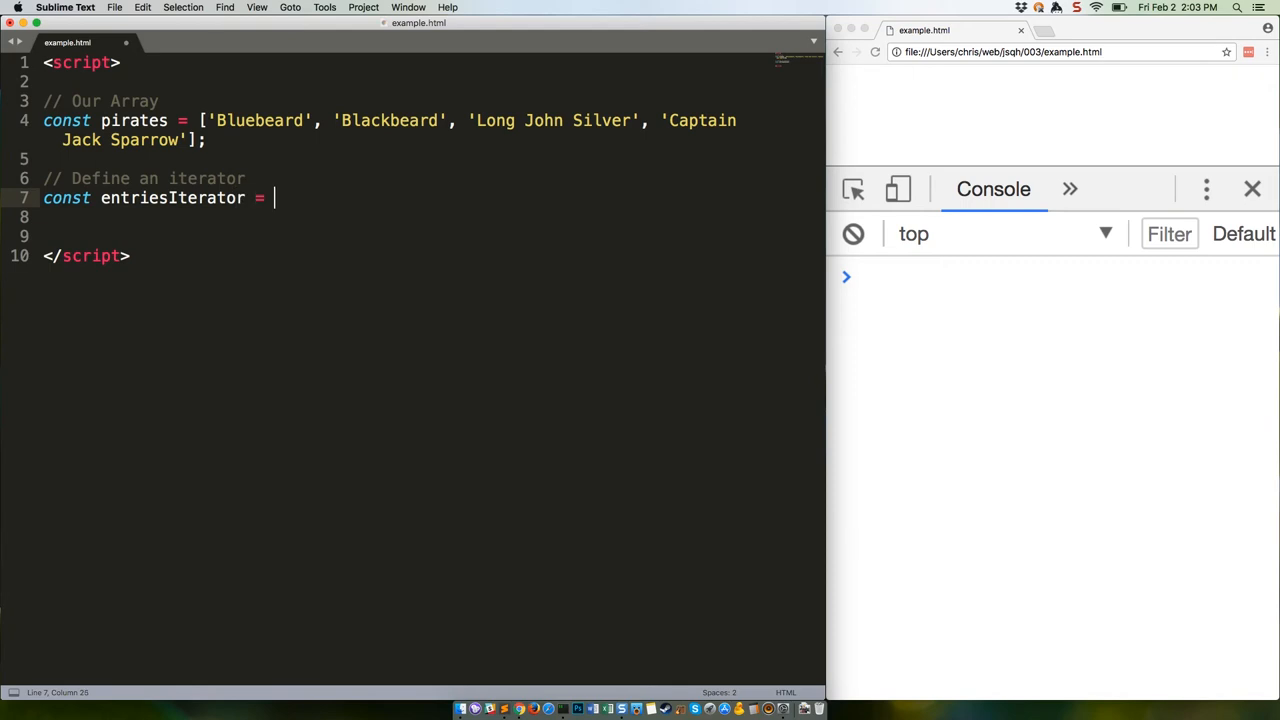
pyautogui.write('pirates.entrie')
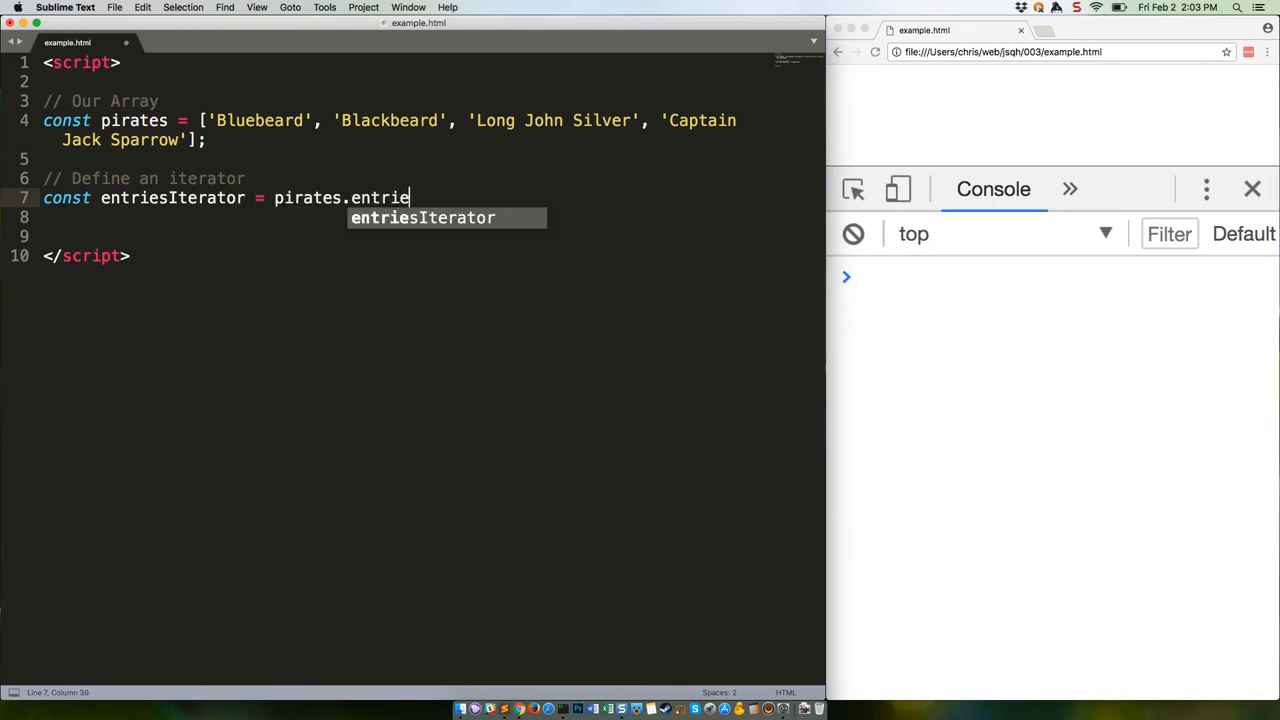
pyautogui.write('s();')
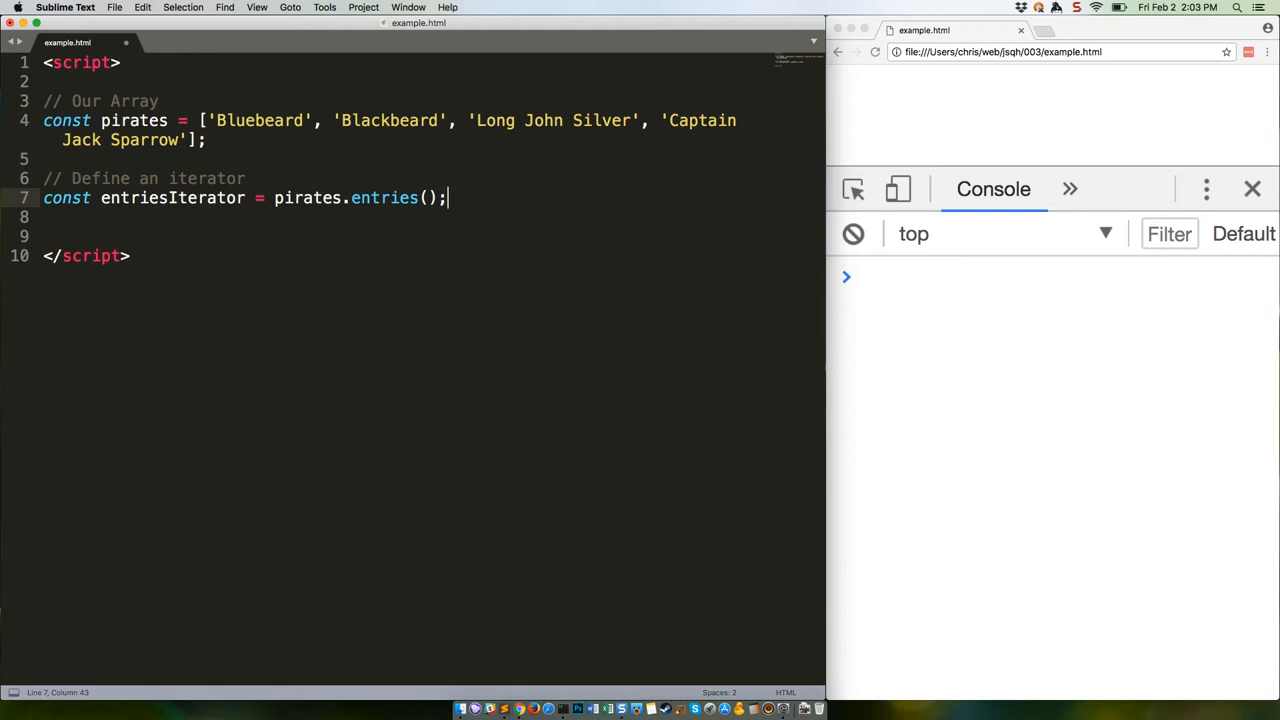
# - Add a "// Use the iterator's .next function" comment and a first console.log(entriesIterator.next().value) line
pyautogui.write('//')
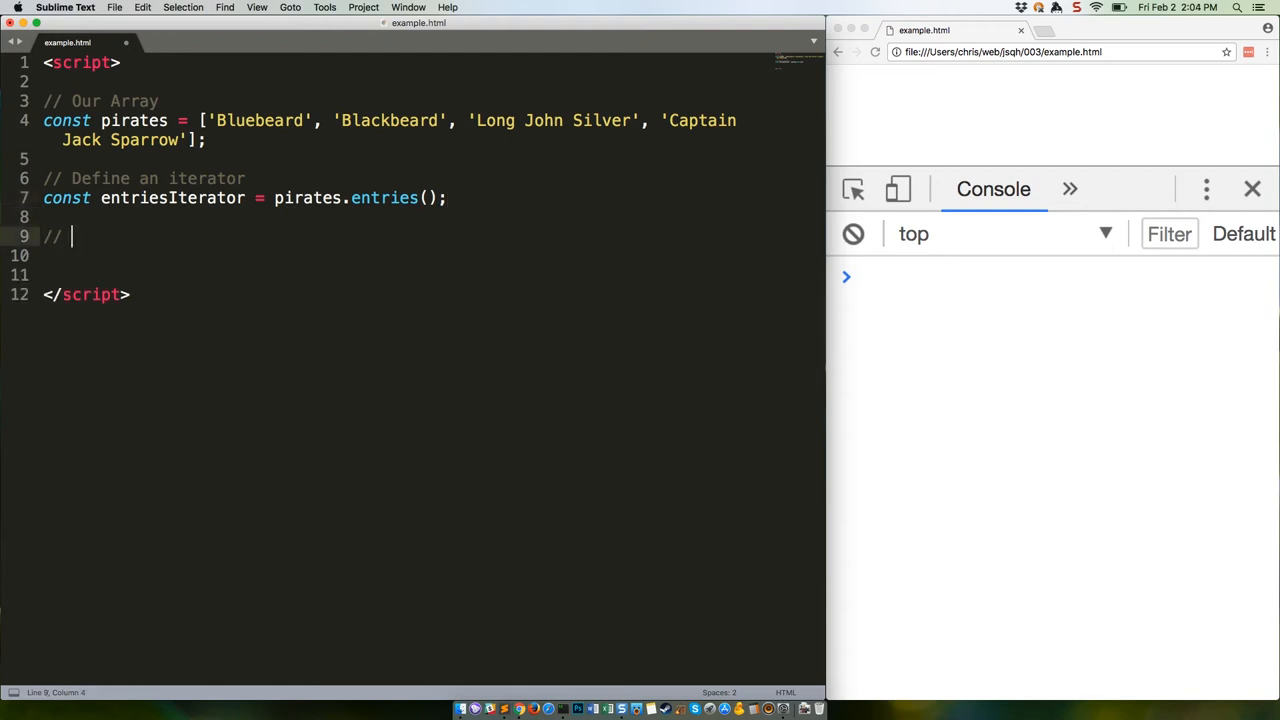
pyautogui.write("Use the iterator's")
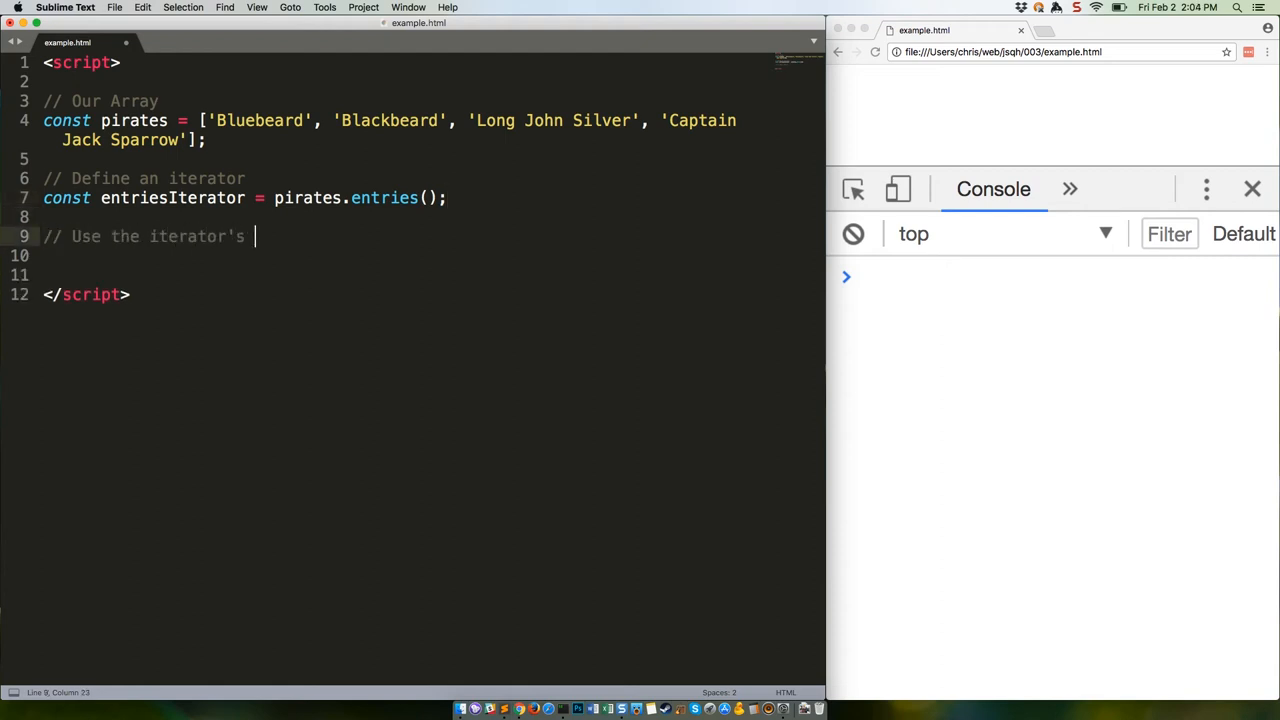
pyautogui.write('.next function')
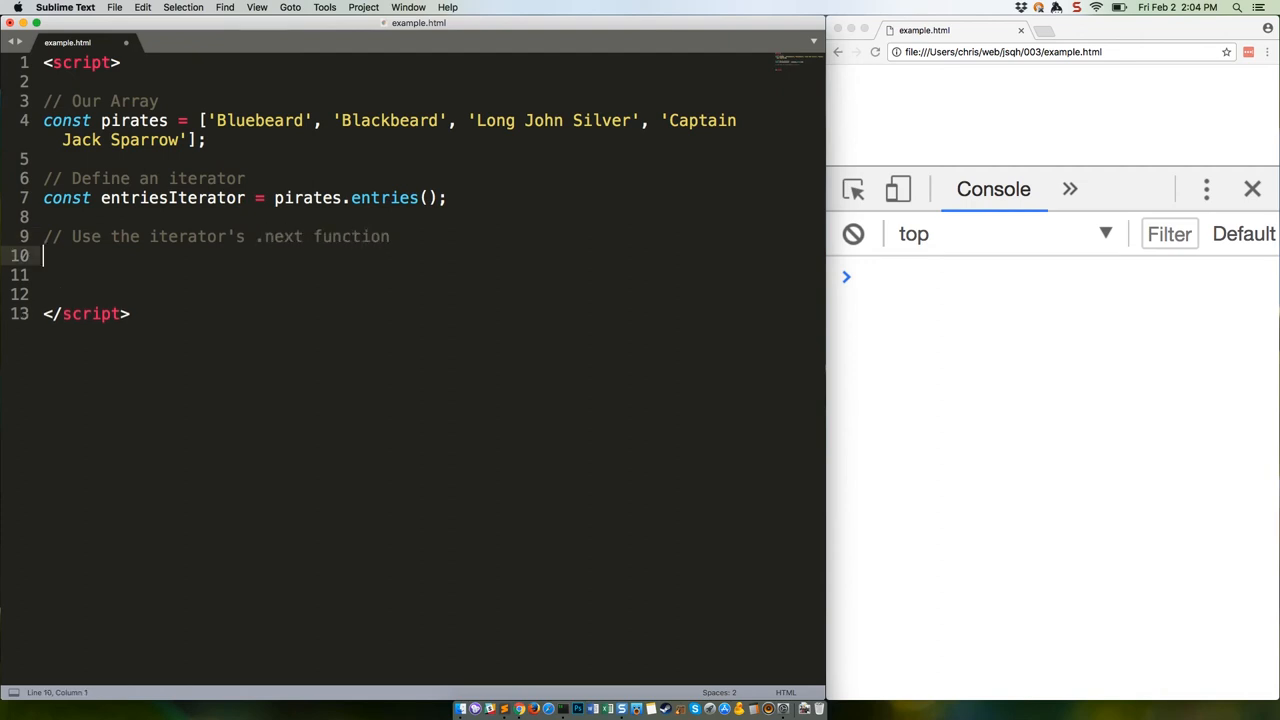
pyautogui.write('console.log')
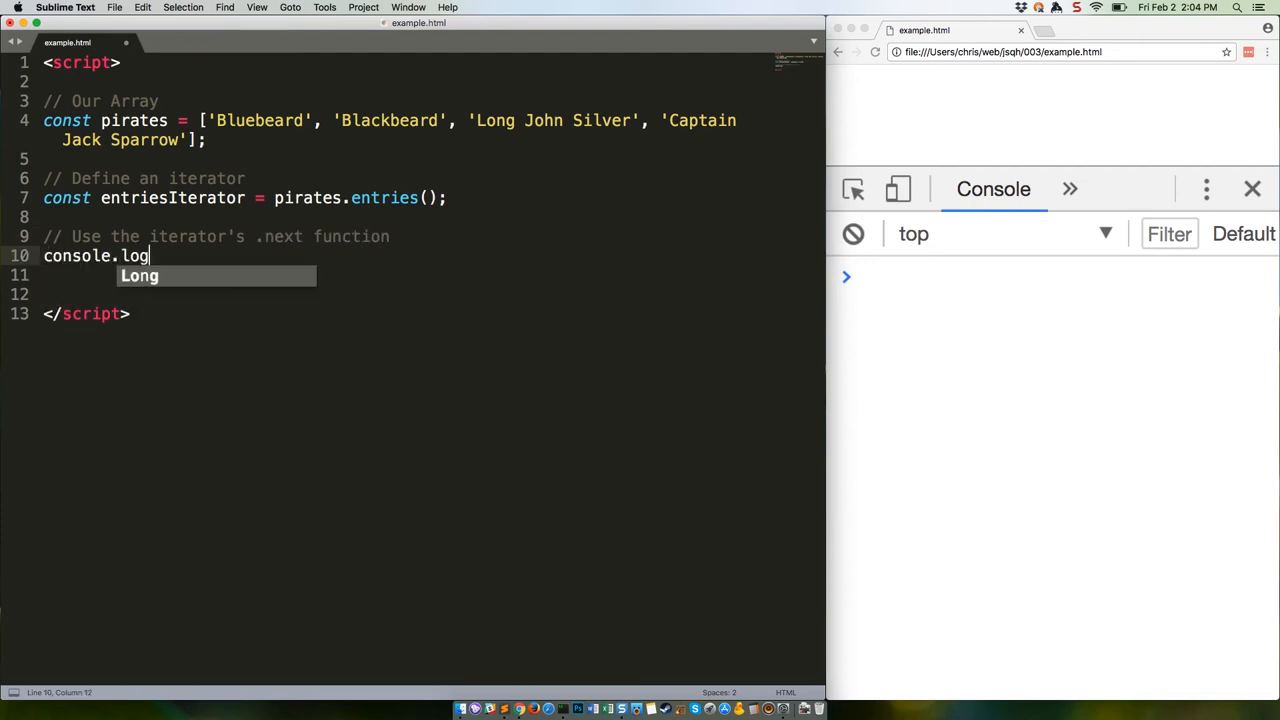
pyautogui.write('(entriesIterator.next')
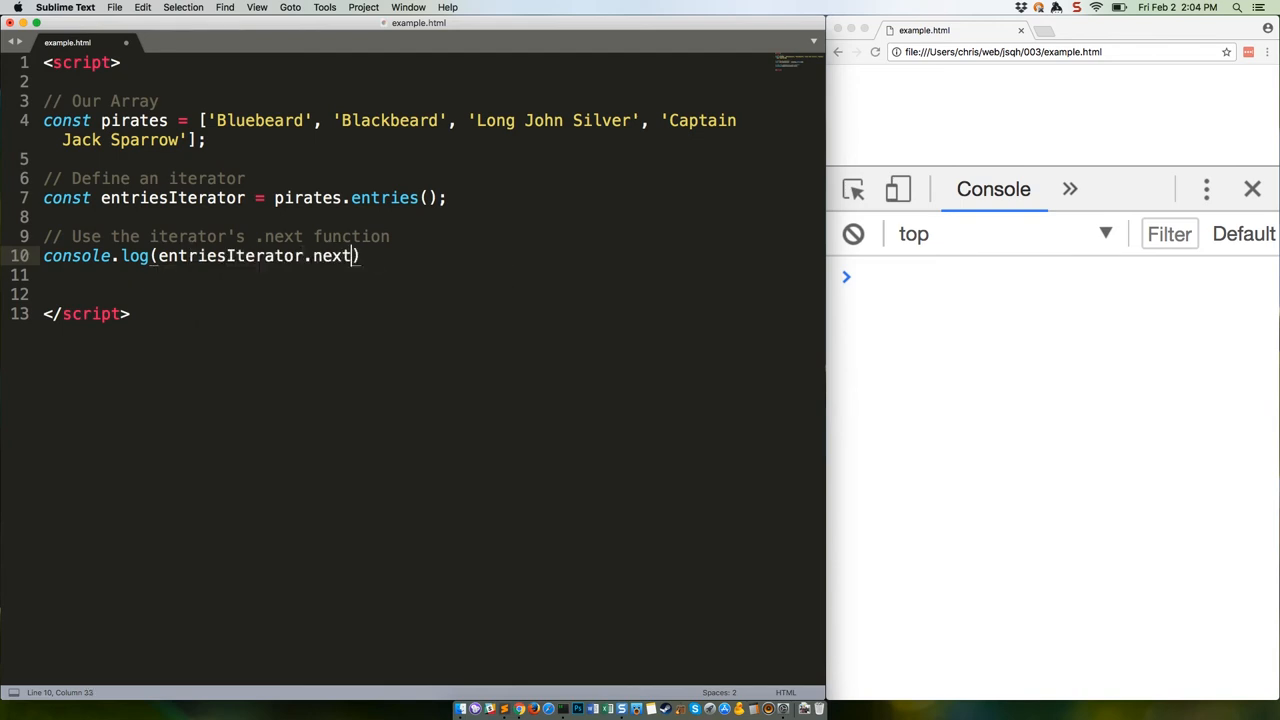
pyautogui.write('().value')
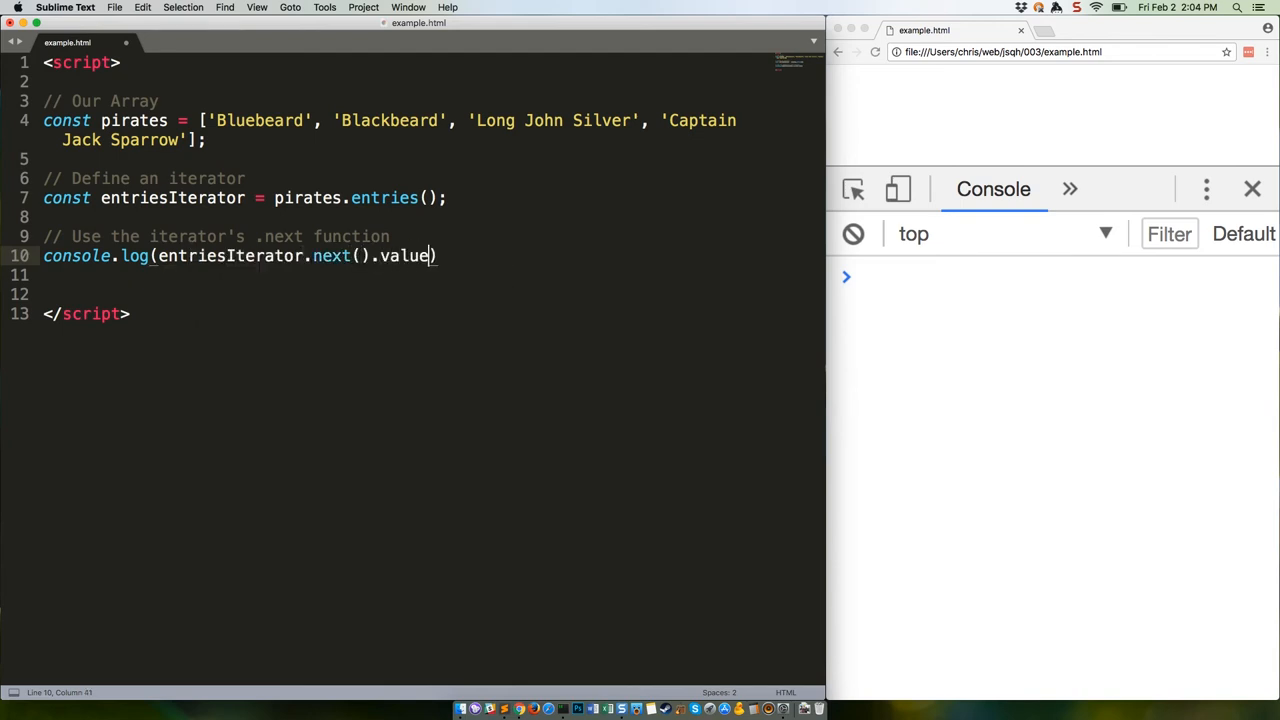
# - Add a second console.log(entriesIterator.next().value); line, delete the extra blank line, and save
pyautogui.write('consol')
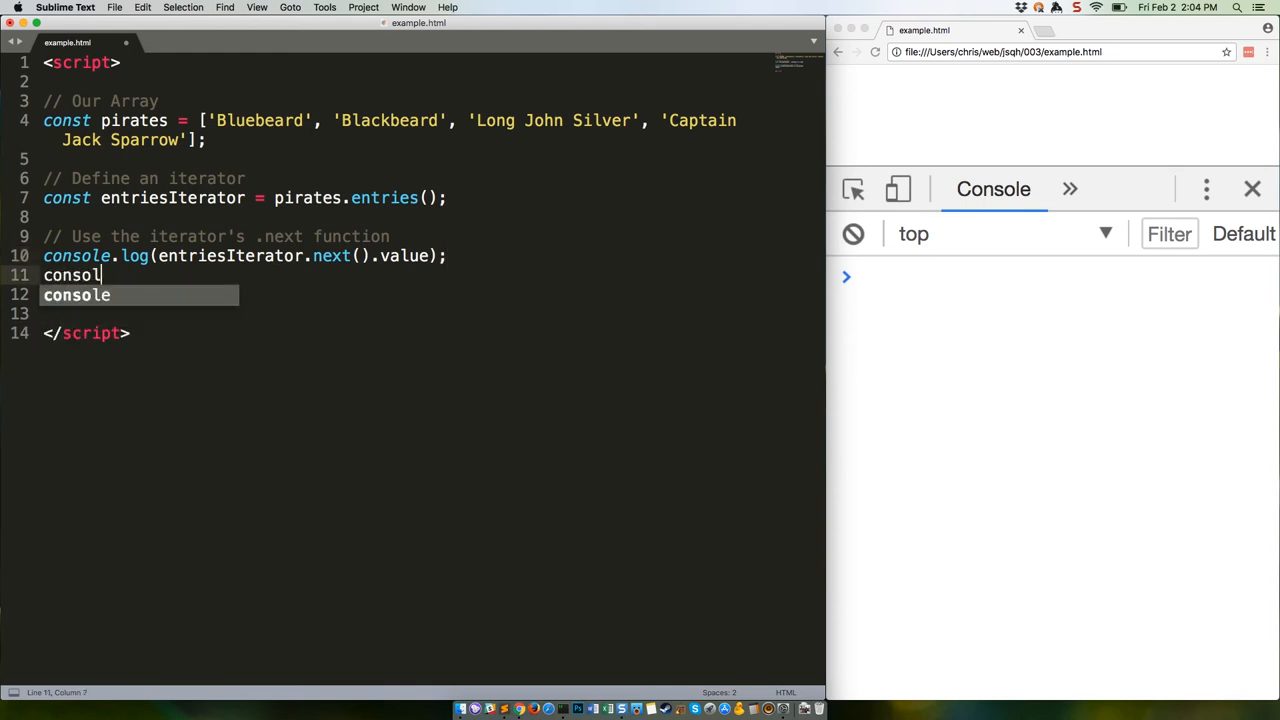
pyautogui.write('.log(entriesIterator.next')
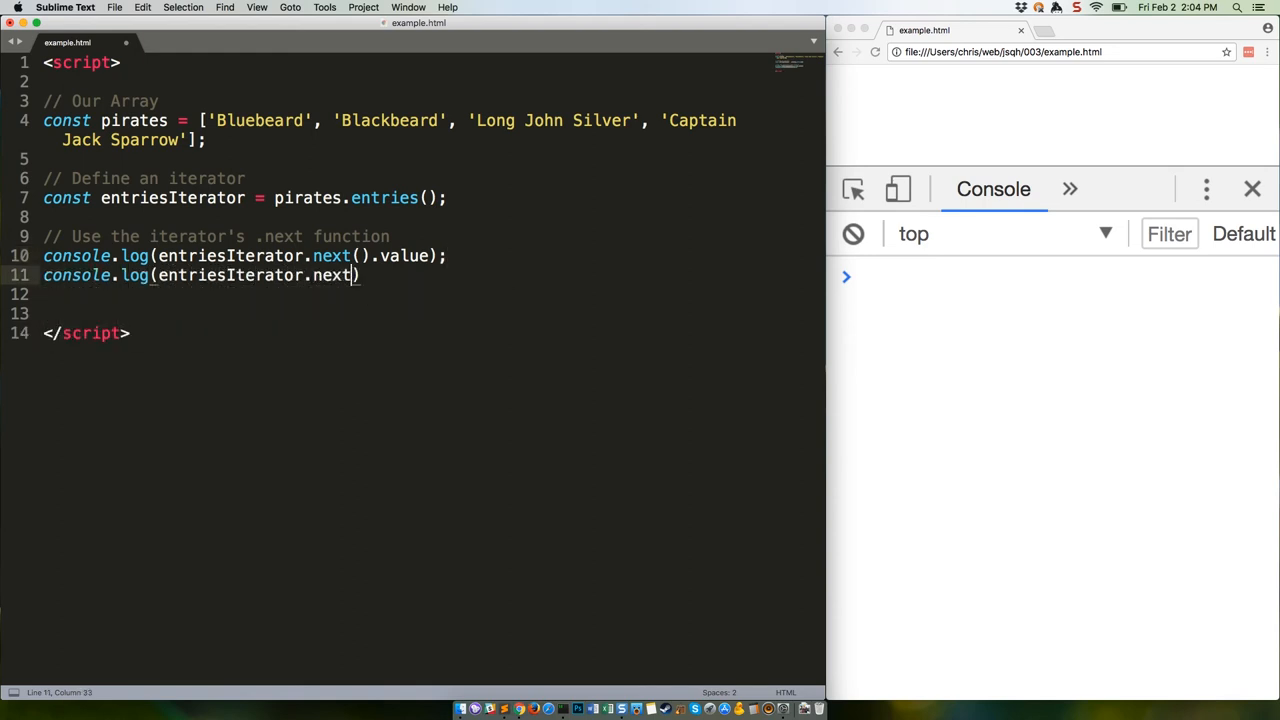
pyautogui.write('().value);')
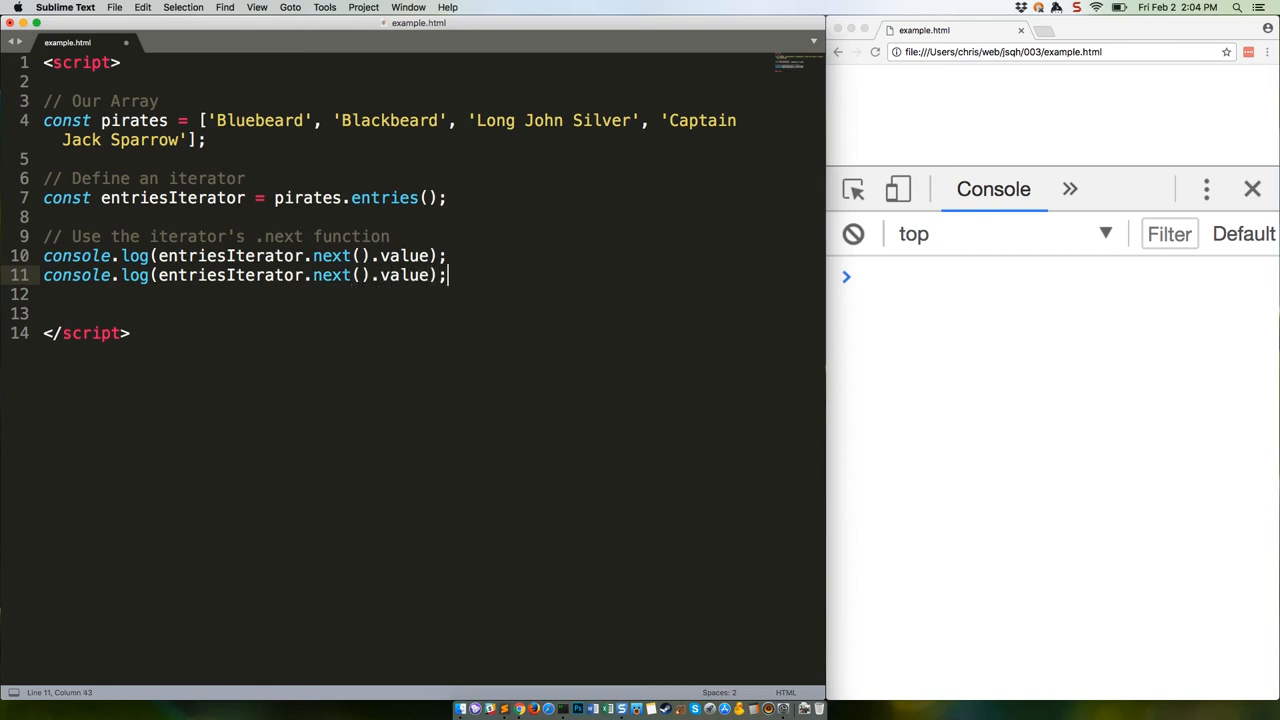
pyautogui.press('Backspace')
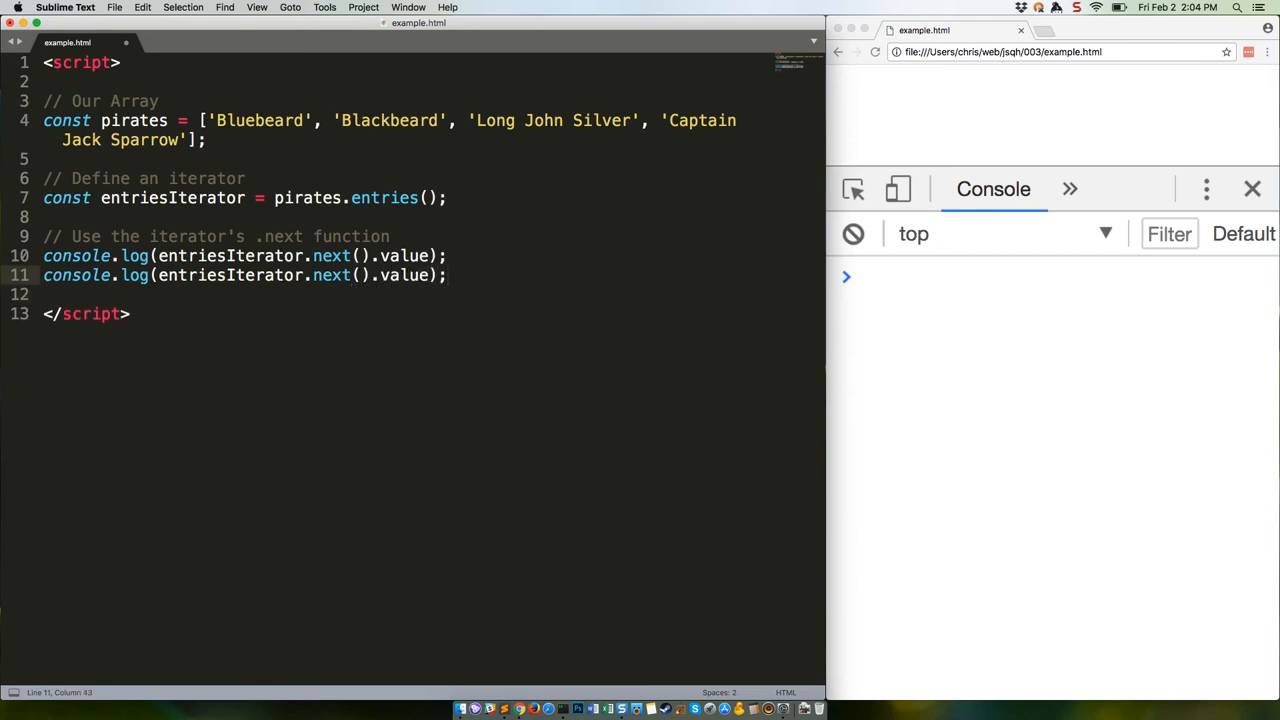
pyautogui.press('cmd+s')
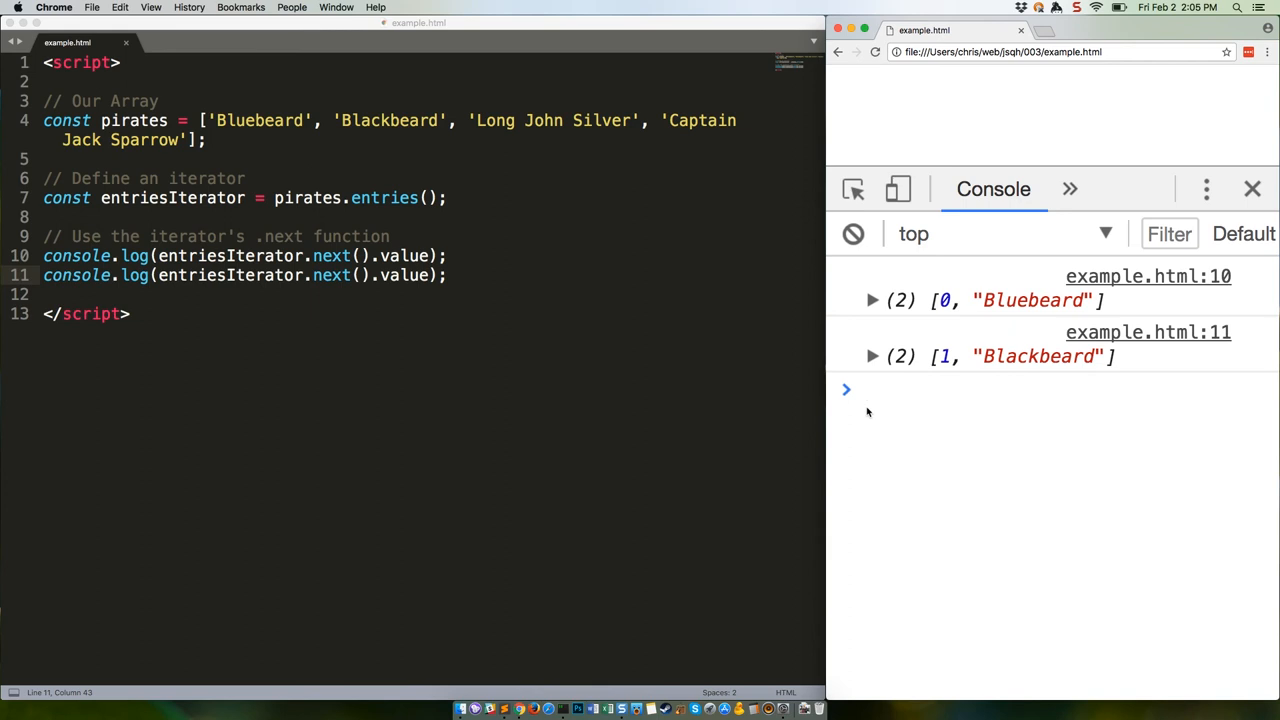
# - Focus the Chrome console prompt below the [0, "Bluebeard"] and [1, "Blackbeard"] output
pyautogui.click(900, 389)
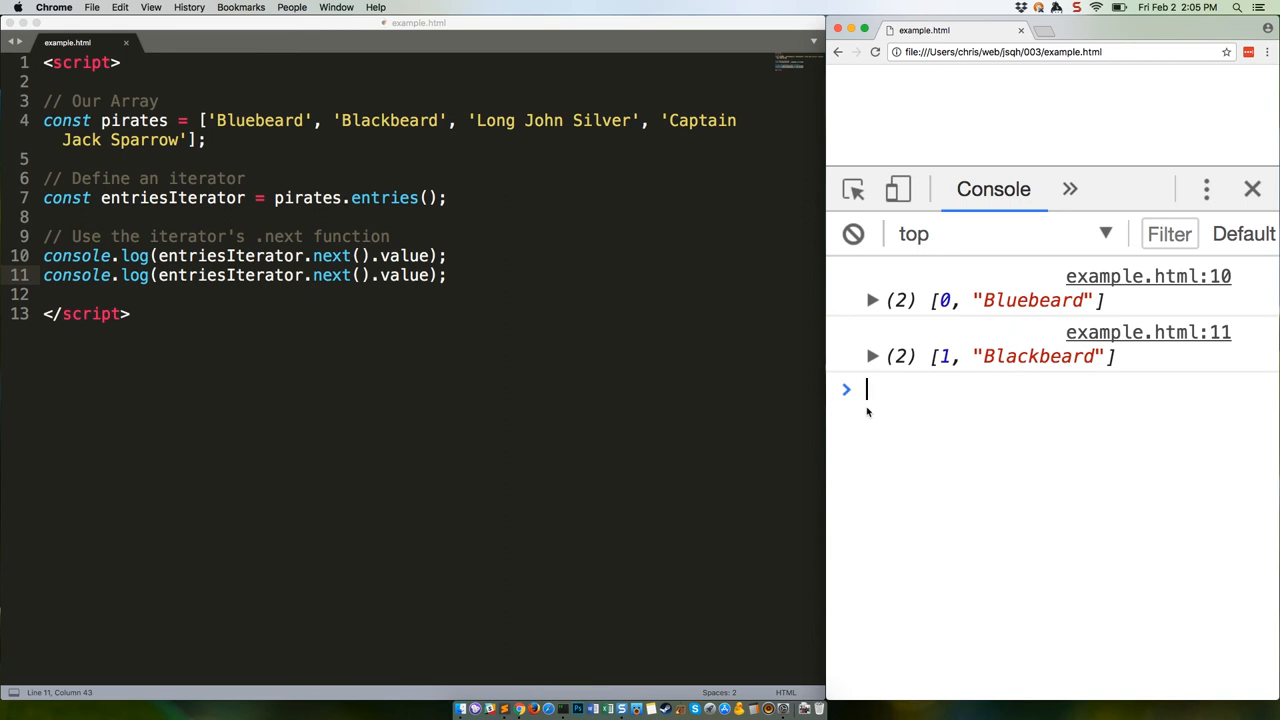